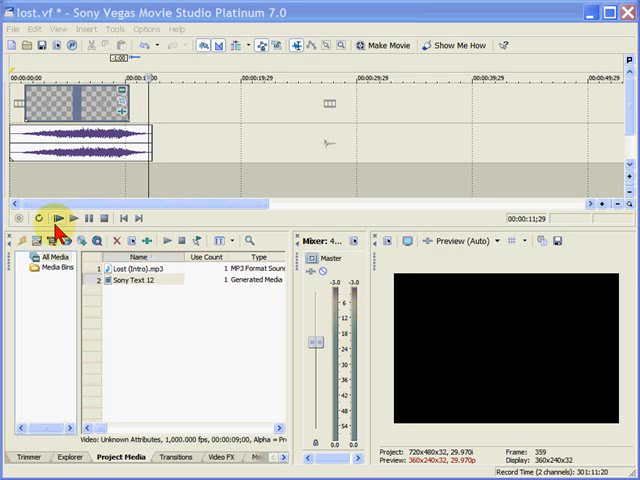
{"action": "mouse_move", "coordinate": [60, 218]}
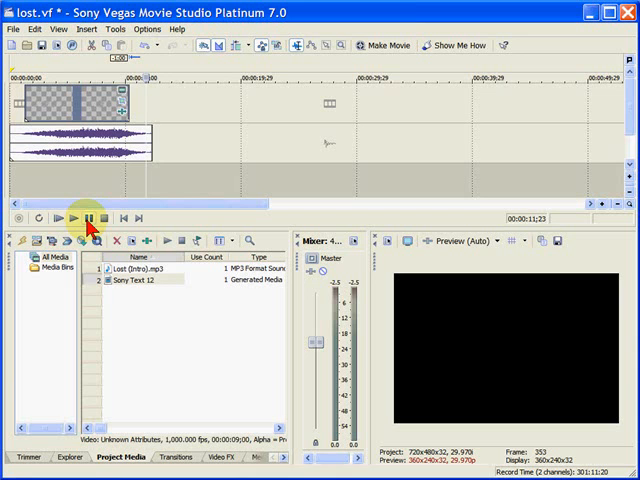
{"action": "mouse_move", "coordinate": [86, 218]}
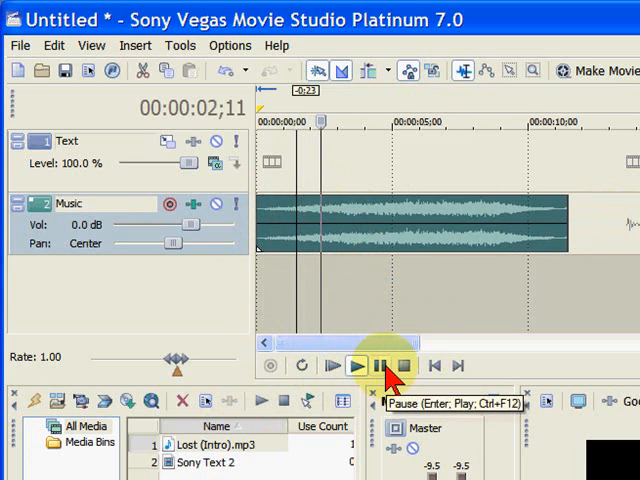
- Pause the Lost (Intro) music preview shortly after it starts
{"action": "left_click", "coordinate": [384, 365]}
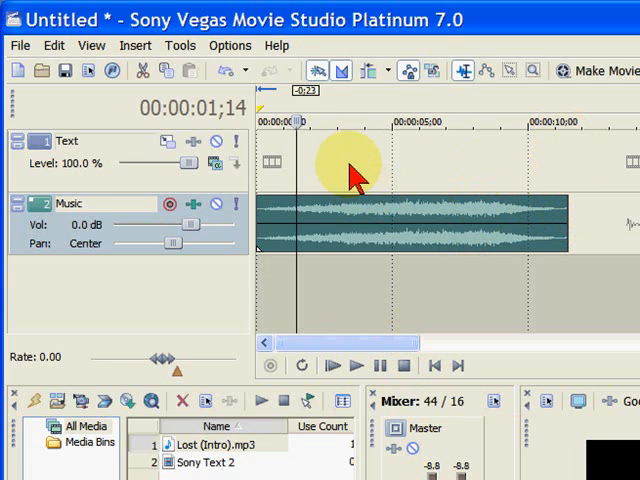
{"action": "mouse_move", "coordinate": [340, 175]}
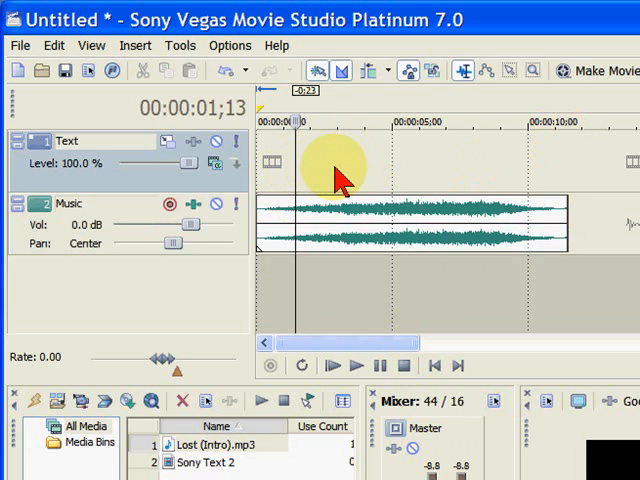
- Insert a text media event on the Text track reading LOST
{"action": "right_click", "coordinate": [338, 168]}
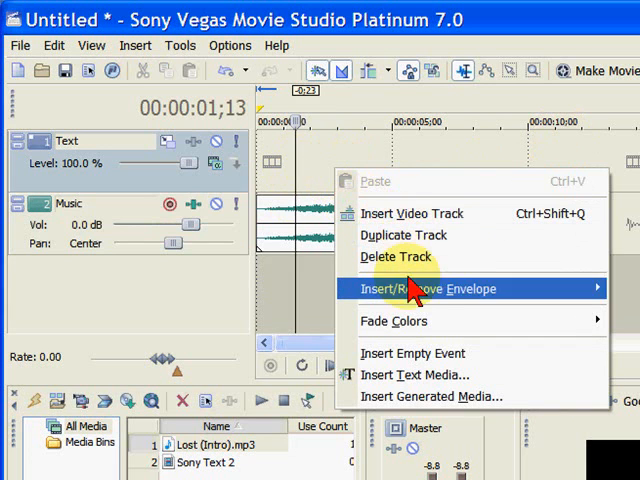
{"action": "left_click", "coordinate": [406, 375]}
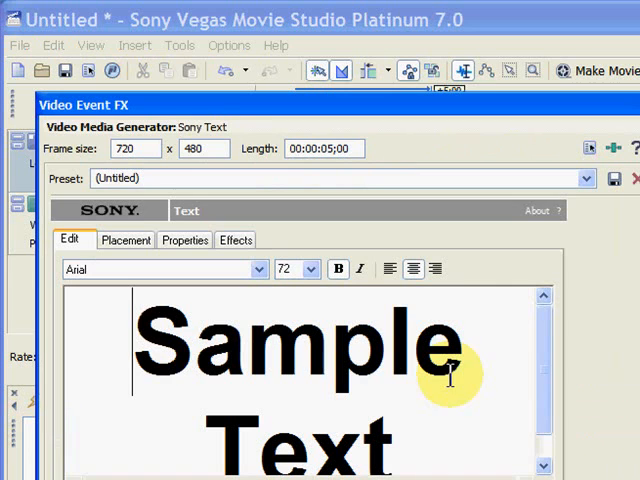
{"action": "mouse_move", "coordinate": [222, 364]}
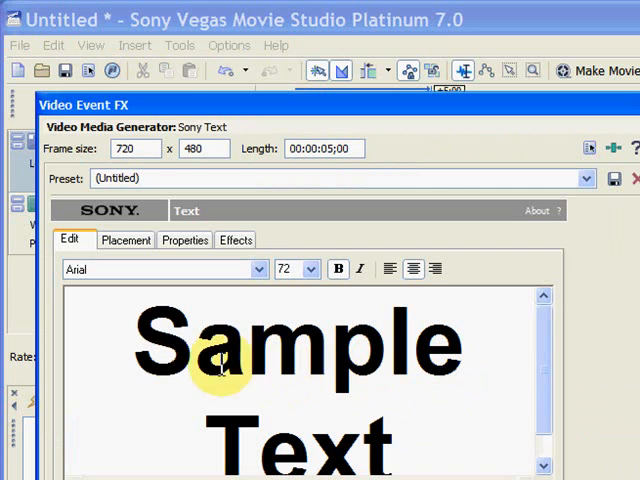
{"action": "mouse_move", "coordinate": [145, 335]}
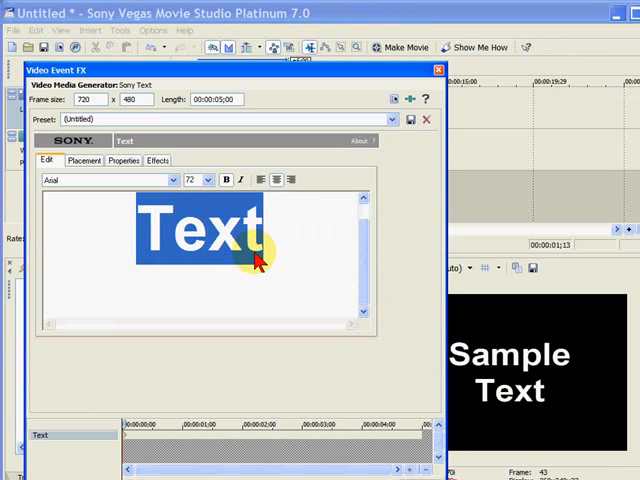
{"action": "type", "text": "LOST"}
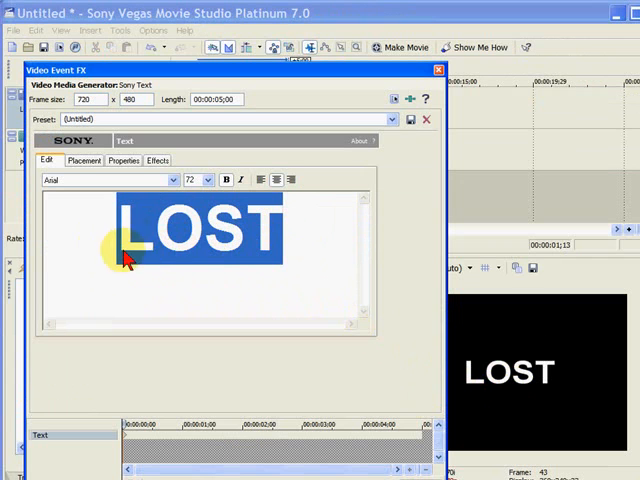
- Set the LOST title font to Lucida Sans Unicode
{"action": "left_click", "coordinate": [170, 180]}
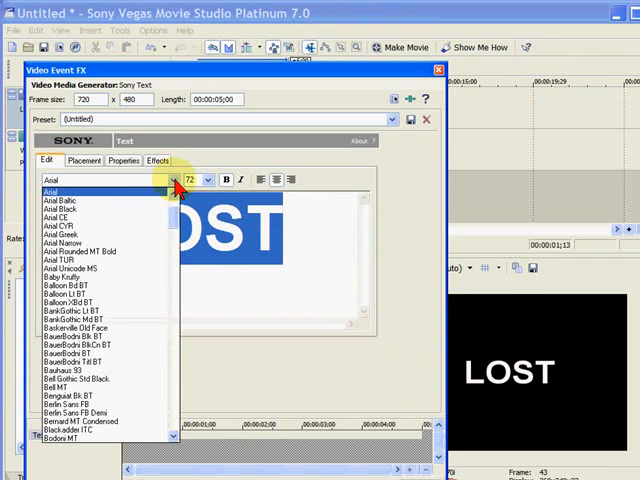
{"action": "scroll", "scroll_direction": "down", "scroll_amount": 3}
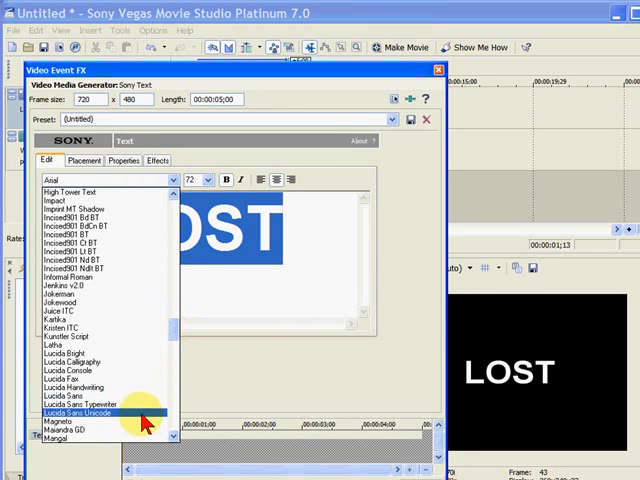
{"action": "left_click", "coordinate": [93, 409]}
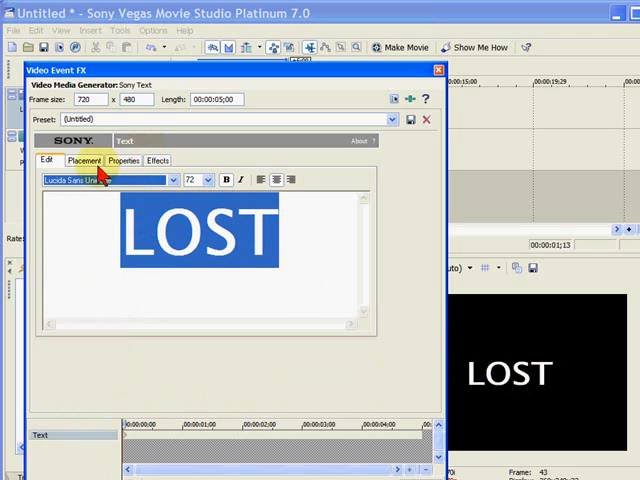
{"action": "left_click", "coordinate": [87, 160]}
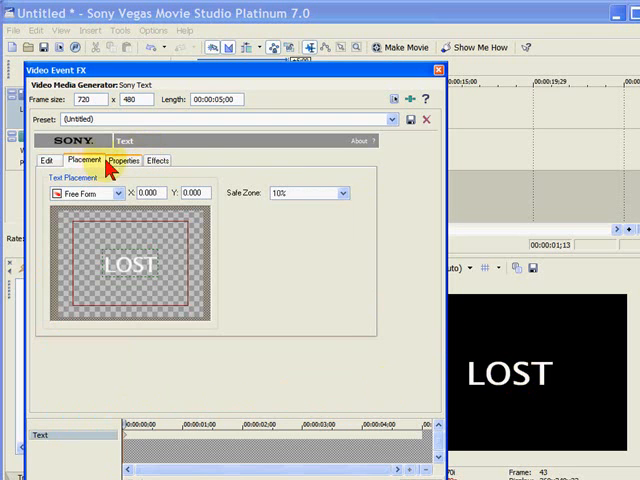
- Set LOST's tracking to about 1.148 and change its text colour to gray
{"action": "left_click", "coordinate": [125, 160]}
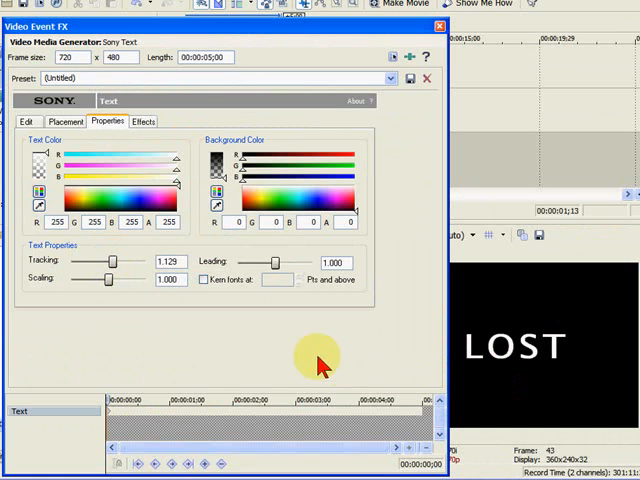
{"action": "left_click_drag", "start_coordinate": [102, 261], "coordinate": [118, 261]}
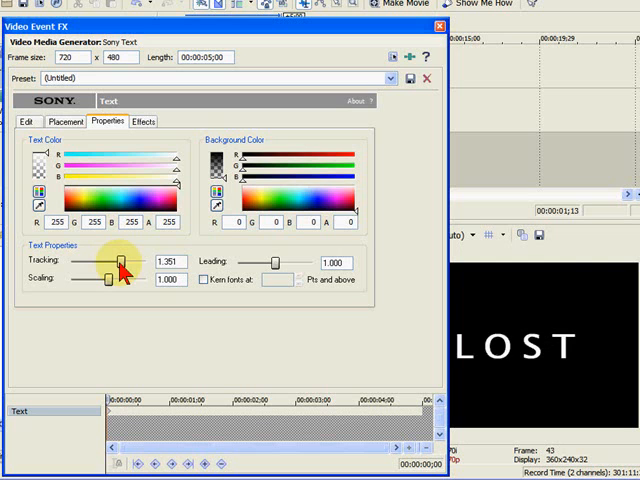
{"action": "left_click_drag", "start_coordinate": [120, 262], "coordinate": [110, 262]}
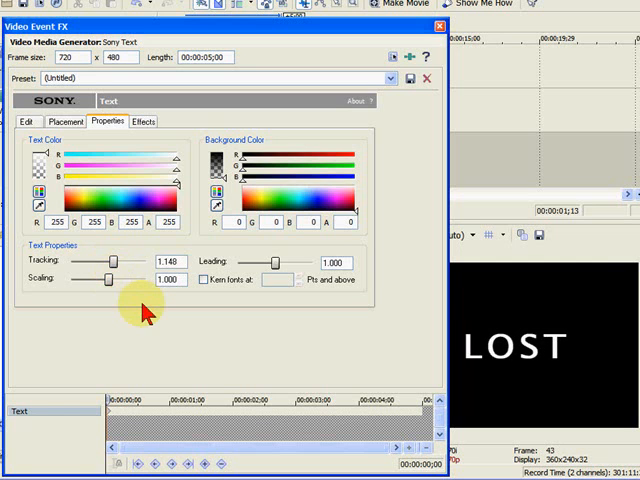
{"action": "mouse_move", "coordinate": [105, 165]}
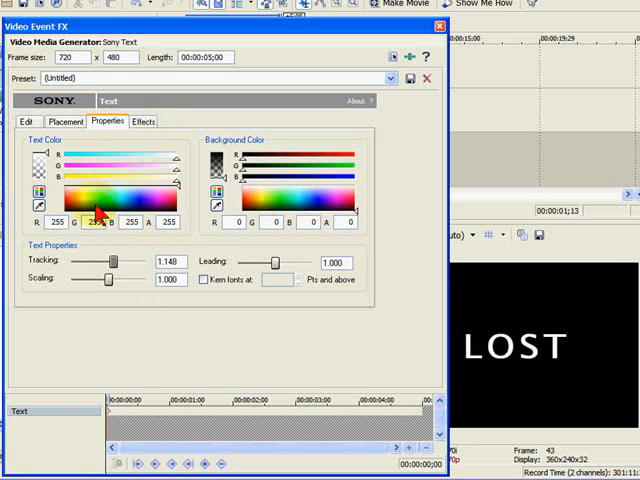
{"action": "left_click", "coordinate": [39, 193]}
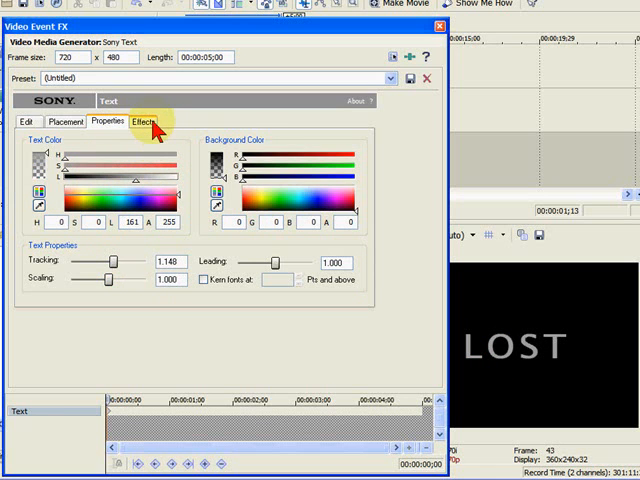
- Enable Draw Shadow on the LOST title and pick a gray shadow colour
{"action": "left_click", "coordinate": [143, 120]}
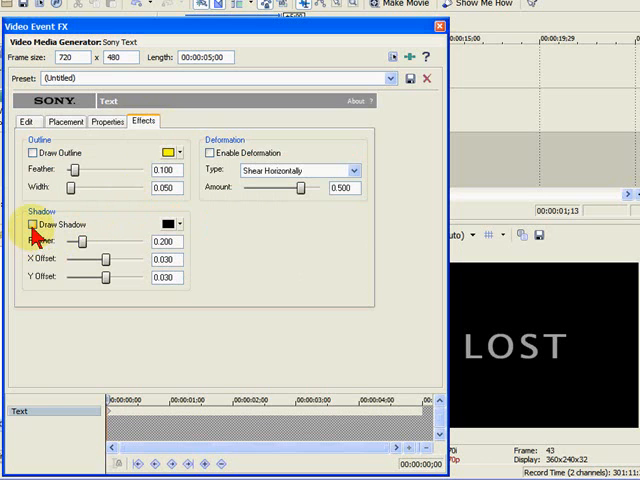
{"action": "left_click", "coordinate": [32, 224]}
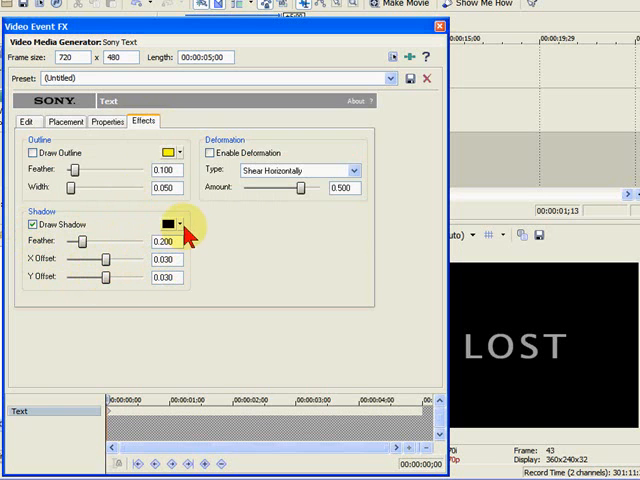
{"action": "left_click", "coordinate": [164, 224]}
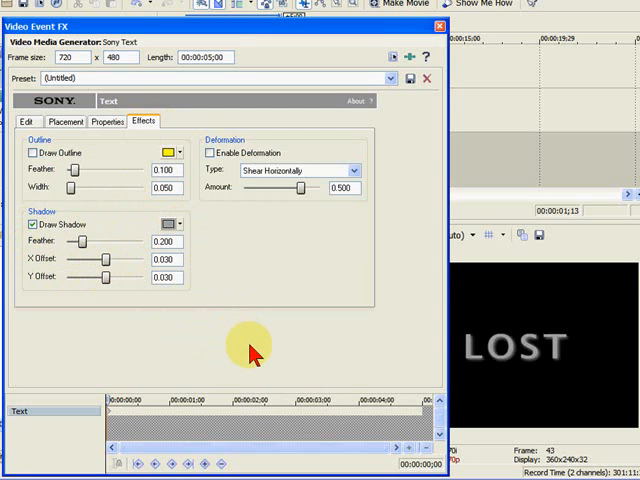
{"action": "mouse_move", "coordinate": [305, 197]}
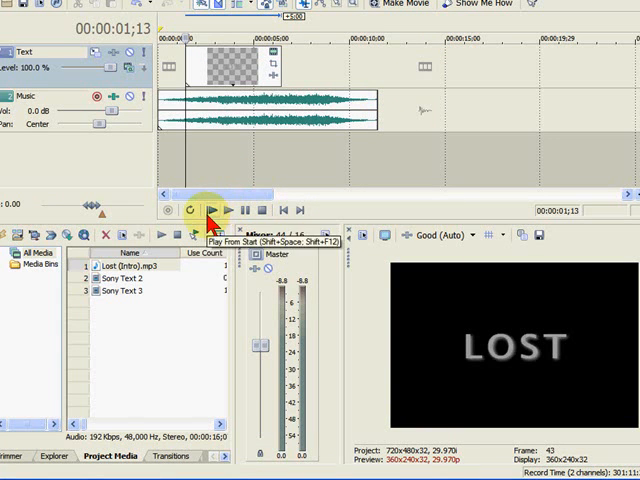
- Preview LOST with the intro music, then select the title event to extend it
{"action": "left_click", "coordinate": [211, 210]}
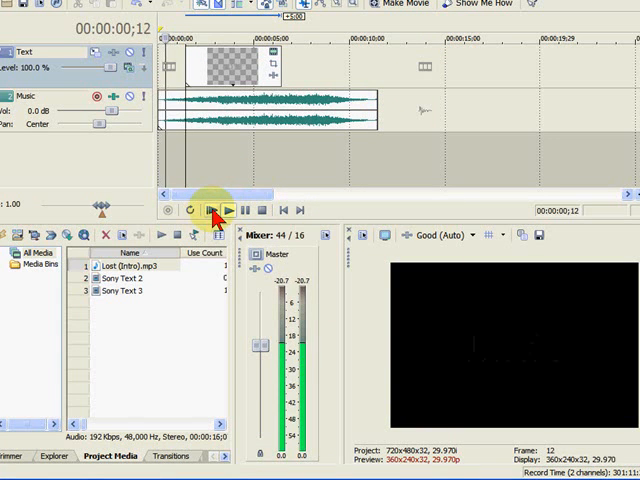
{"action": "left_click", "coordinate": [210, 210]}
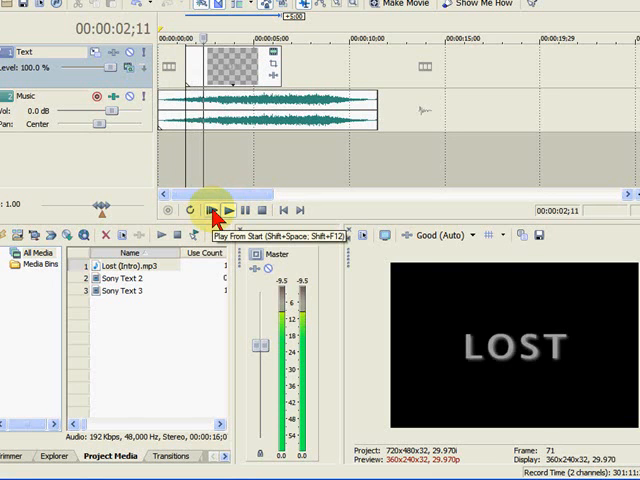
{"action": "left_click", "coordinate": [212, 210]}
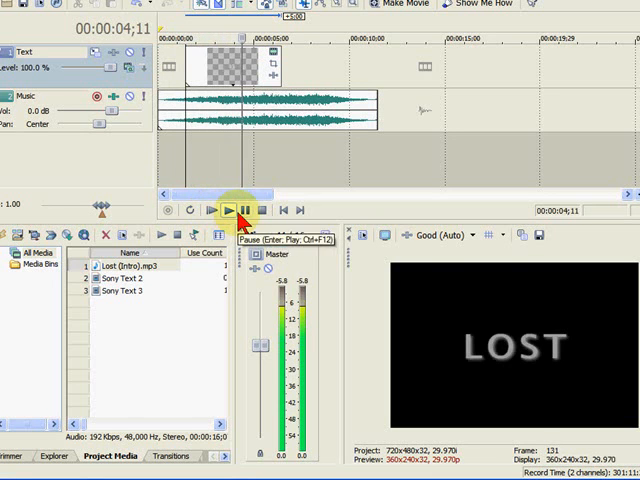
{"action": "left_click", "coordinate": [233, 210]}
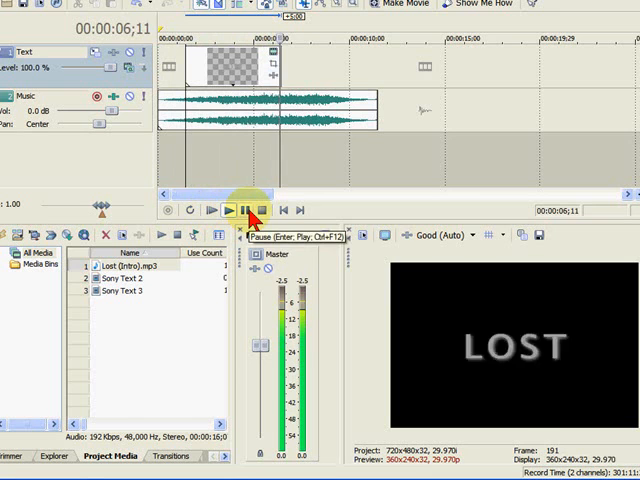
{"action": "left_click", "coordinate": [233, 210]}
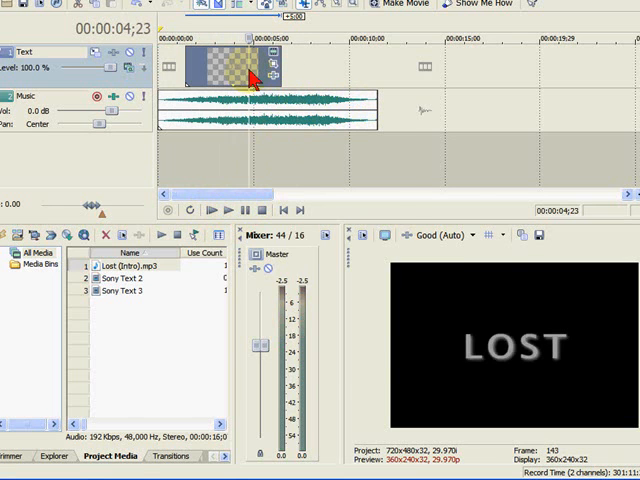
{"action": "double_click", "coordinate": [235, 67]}
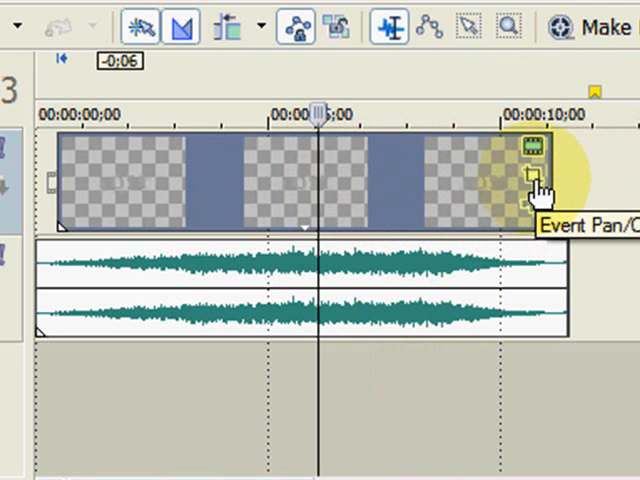
- Open Event Pan/Crop for the title and zoom the workspace out to 12.5%
{"action": "left_click", "coordinate": [528, 150]}
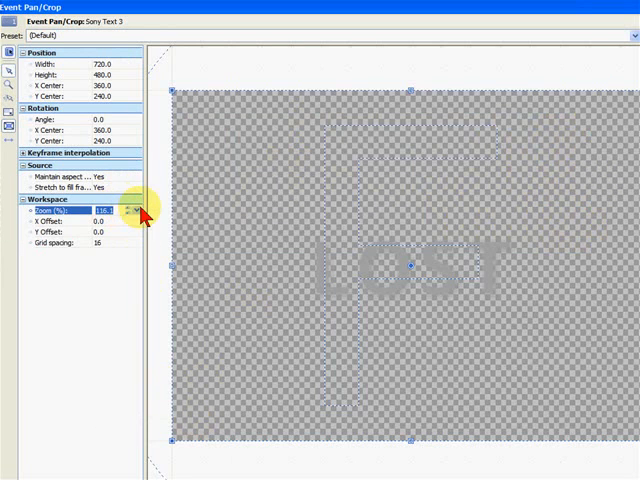
{"action": "left_click", "coordinate": [100, 221]}
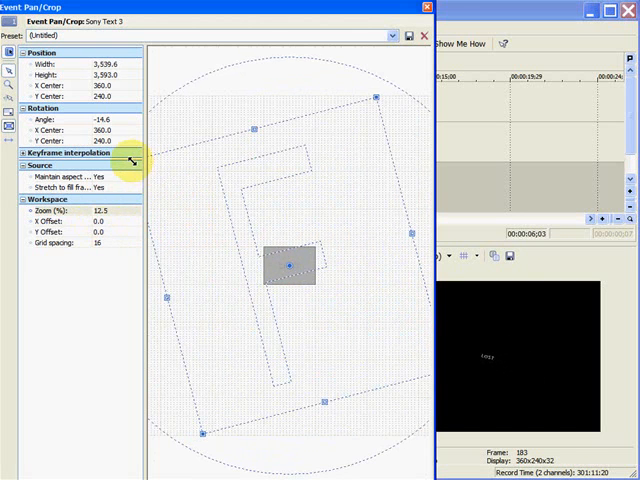
{"action": "mouse_move", "coordinate": [412, 298]}
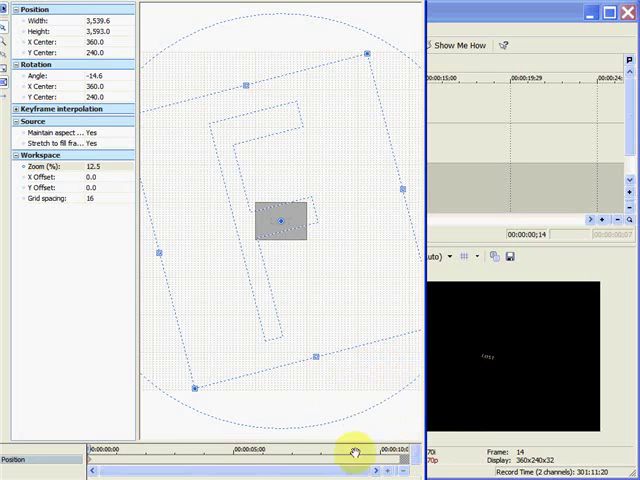
{"action": "mouse_move", "coordinate": [130, 175]}
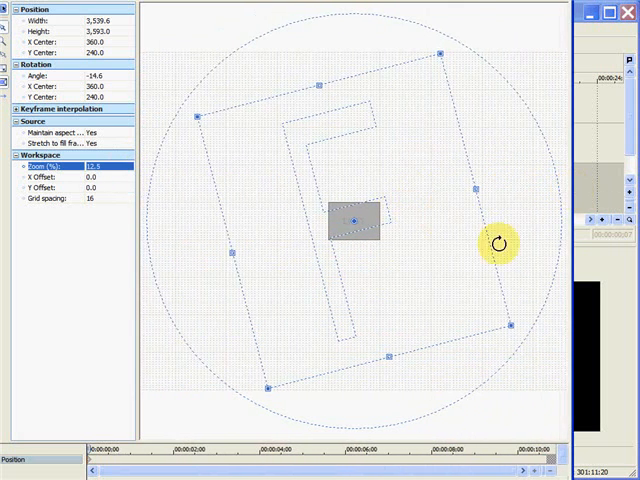
- Rotate the pan/crop frame further at the later keyframe to tilt LOST
{"action": "left_click_drag", "start_coordinate": [498, 242], "coordinate": [513, 334]}
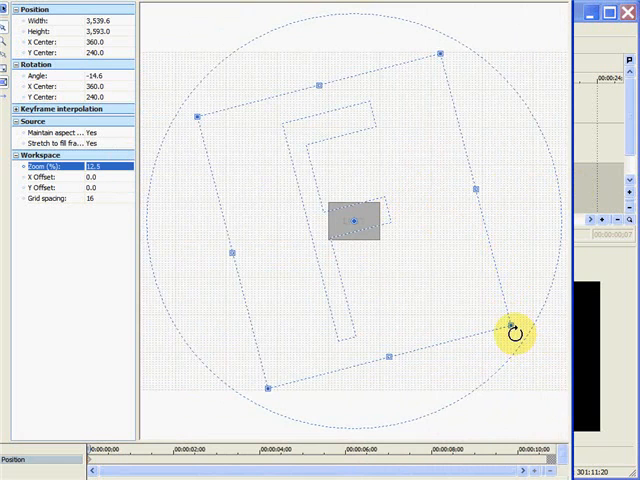
{"action": "left_click_drag", "start_coordinate": [512, 330], "coordinate": [483, 397]}
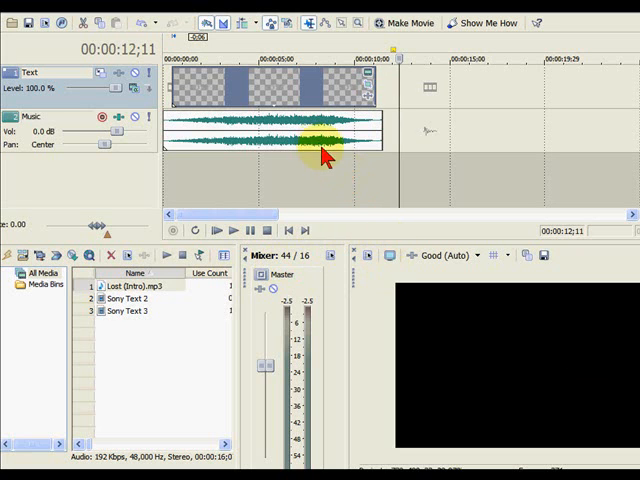
- Jump the timeline to 00:00:08;00 to preview the enlarged LOST title
{"action": "left_click", "coordinate": [320, 57]}
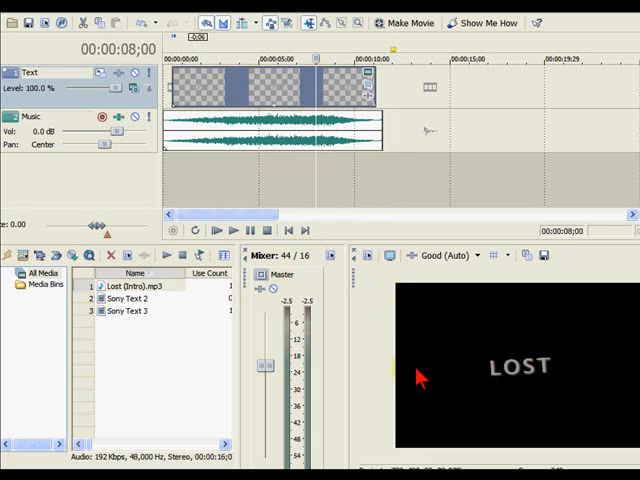
{"action": "mouse_move", "coordinate": [590, 363]}
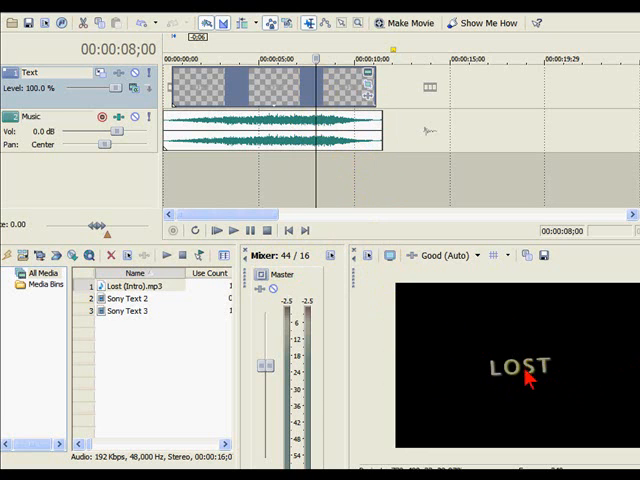
{"action": "mouse_move", "coordinate": [443, 372]}
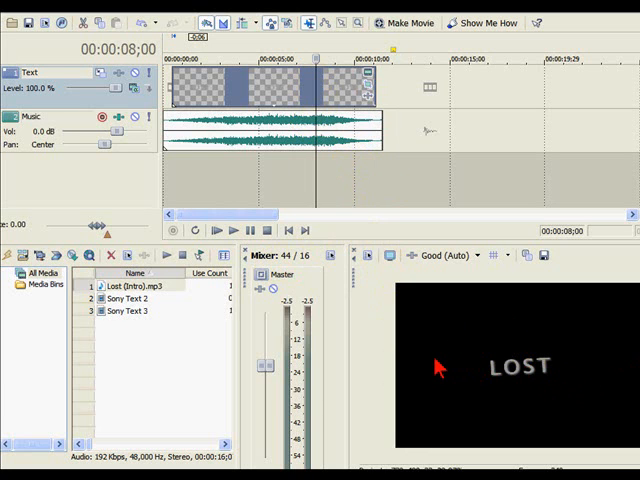